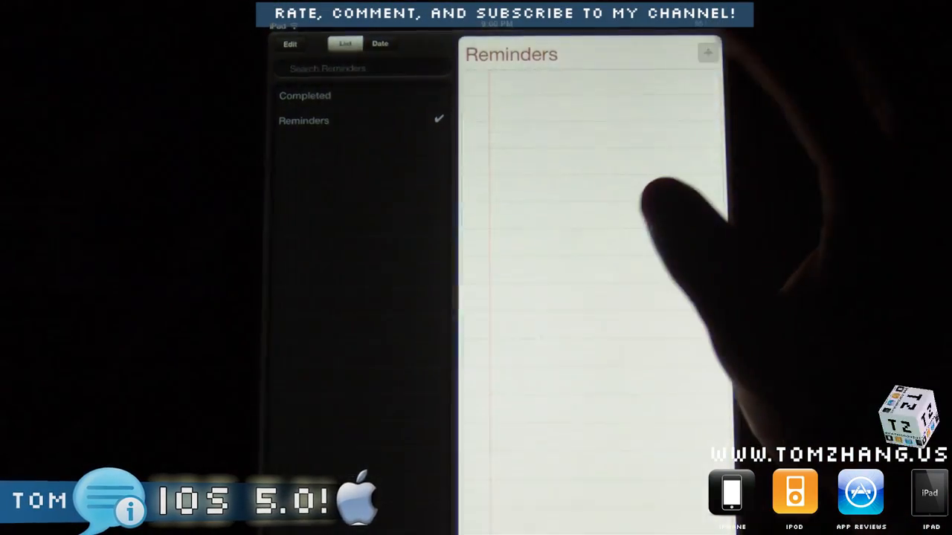
# Add a 'Make videos' reminder with an alert on Monday, June 6, 2011 at 9:05 PM.
pyautogui.click(707, 52)
pyautogui.write('Make videos')
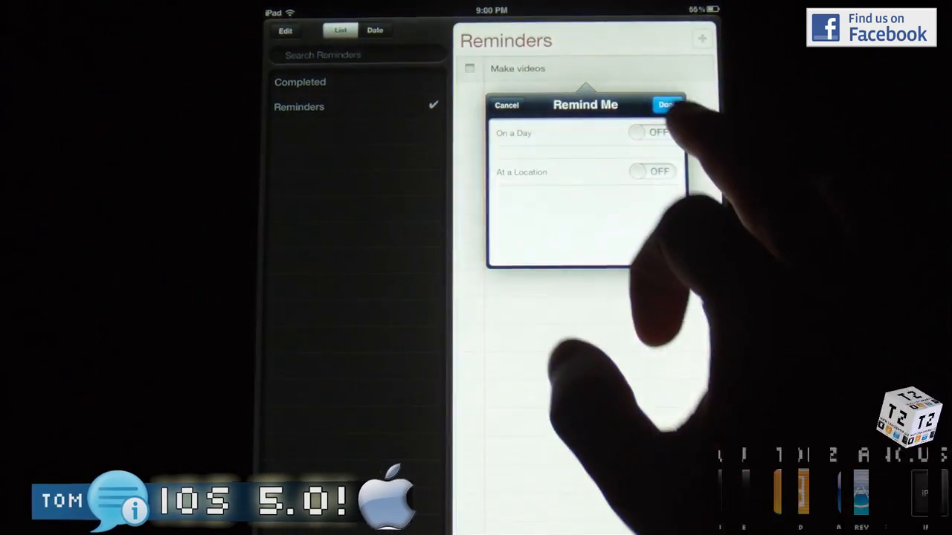
pyautogui.click(641, 133)
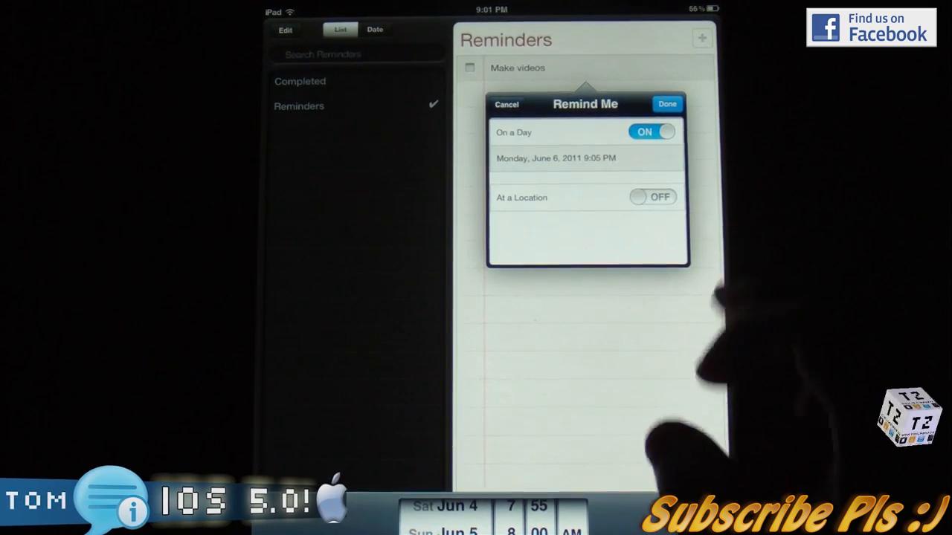
pyautogui.click(666, 103)
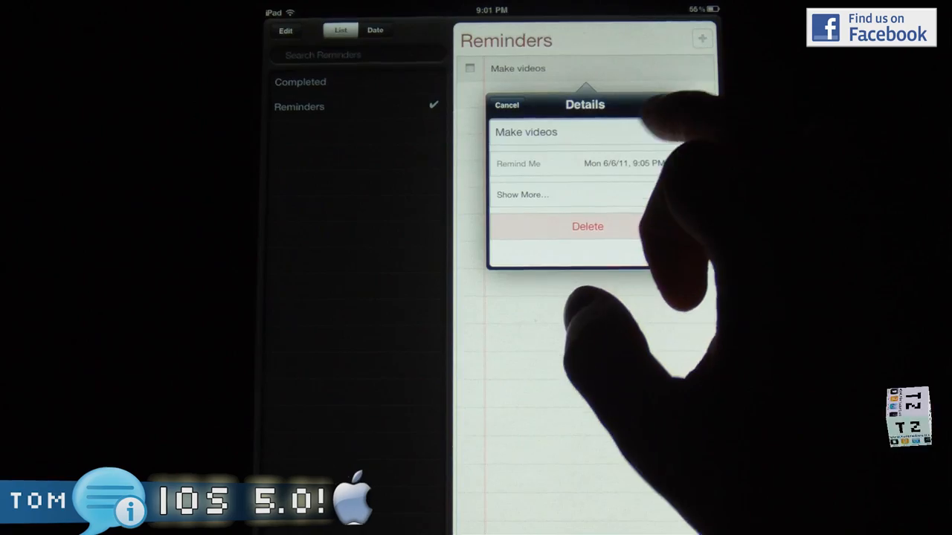
pyautogui.click(587, 163)
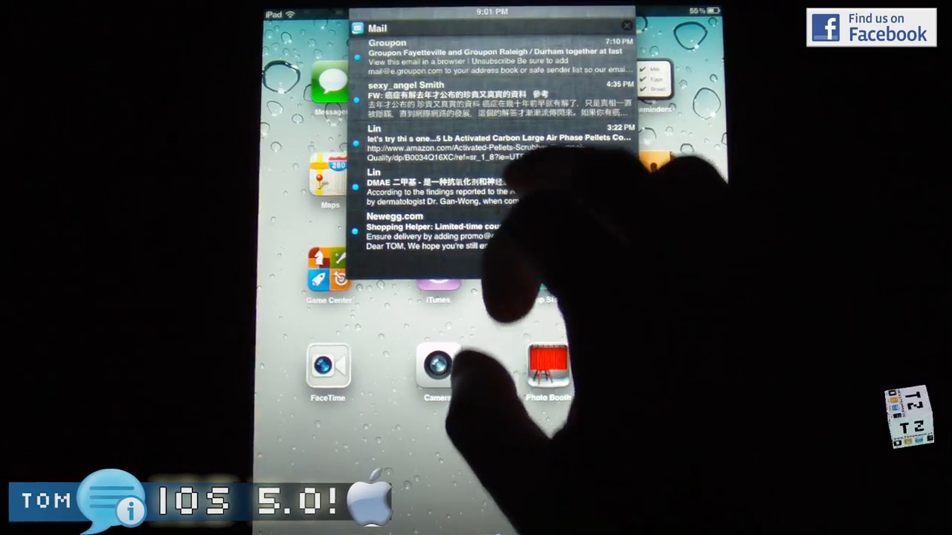
# Pull down Notification Center to view the recent Mail notifications.
pyautogui.click(490, 51)
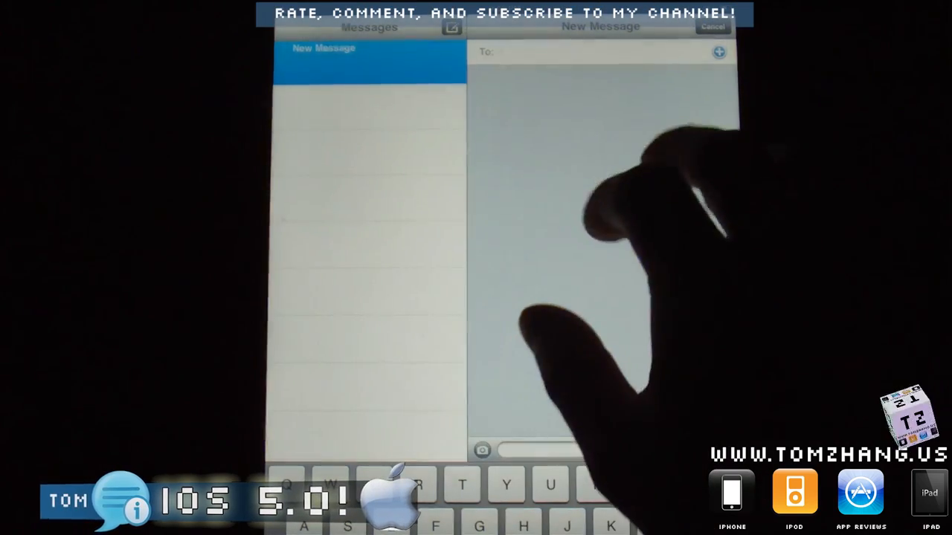
# Compose a blank new message in Messages with no recipient.
pyautogui.click(718, 51)
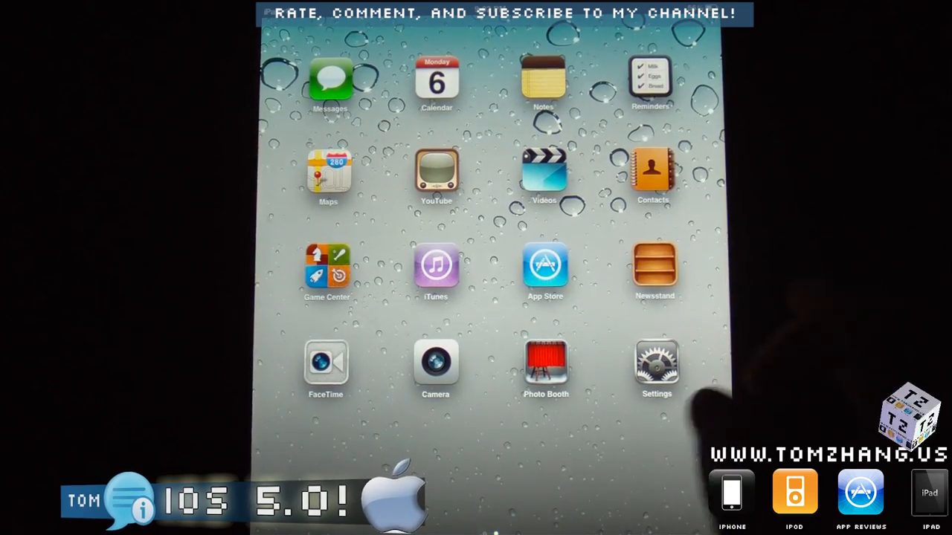
# Open Newsstand from the home screen and go to its Store.
pyautogui.click(654, 268)
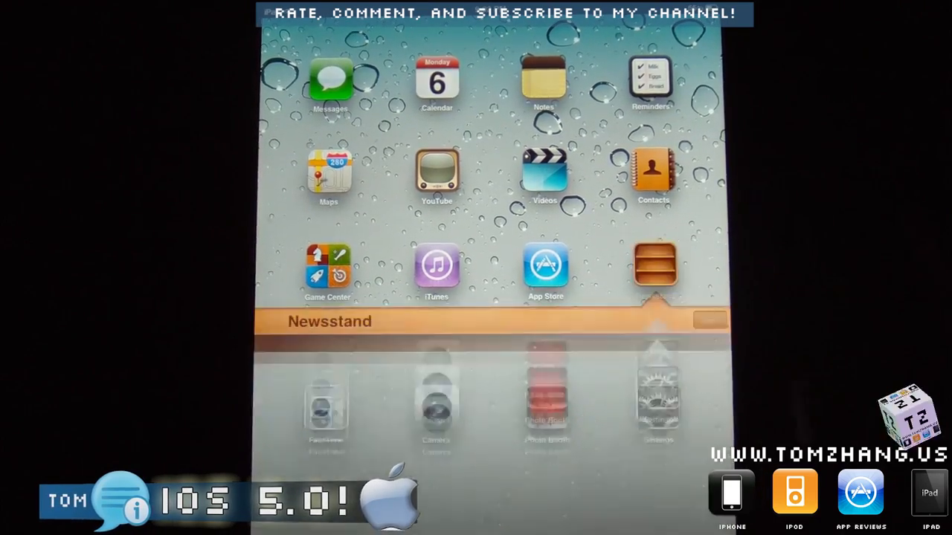
pyautogui.click(655, 268)
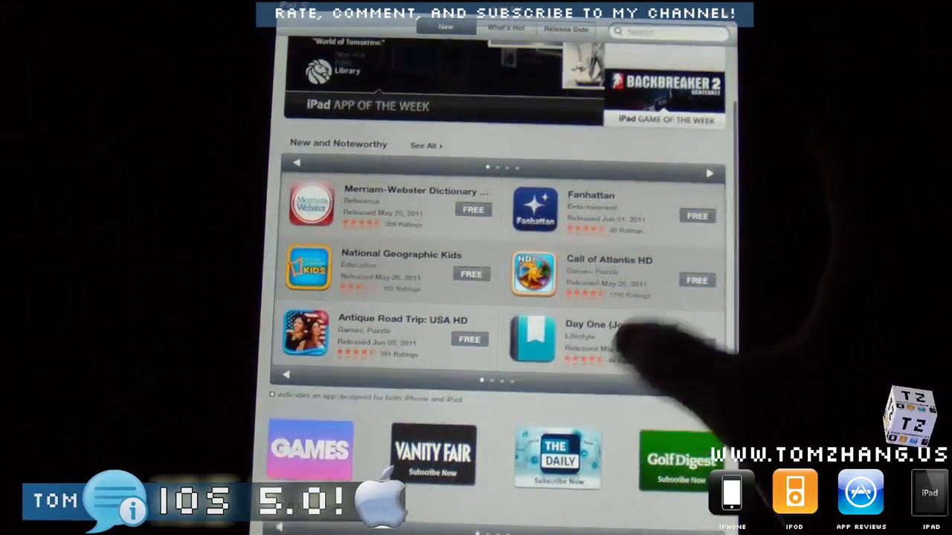
# Search 'magazine', pick the 'wired magazine' suggestion and open the WIRED Magazine app page.
pyautogui.scroll(-3)
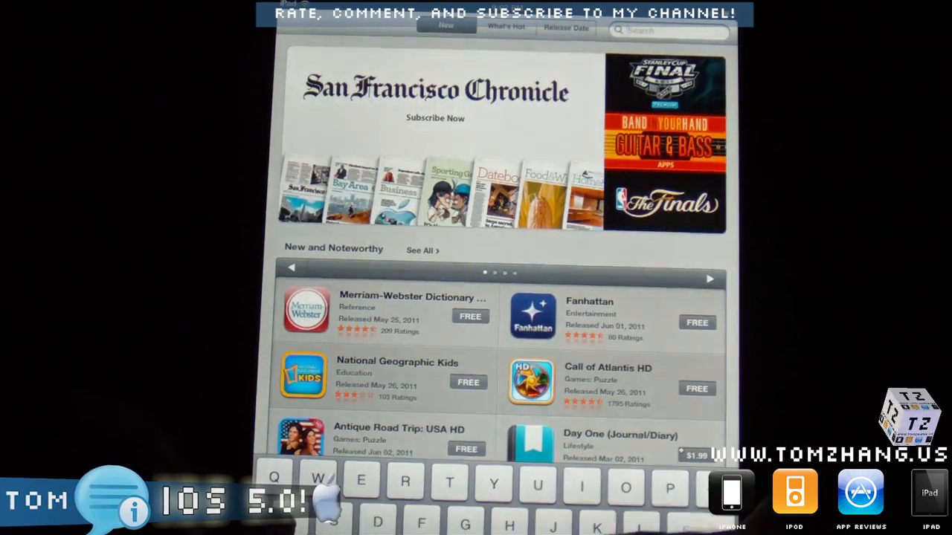
pyautogui.write('magazi')
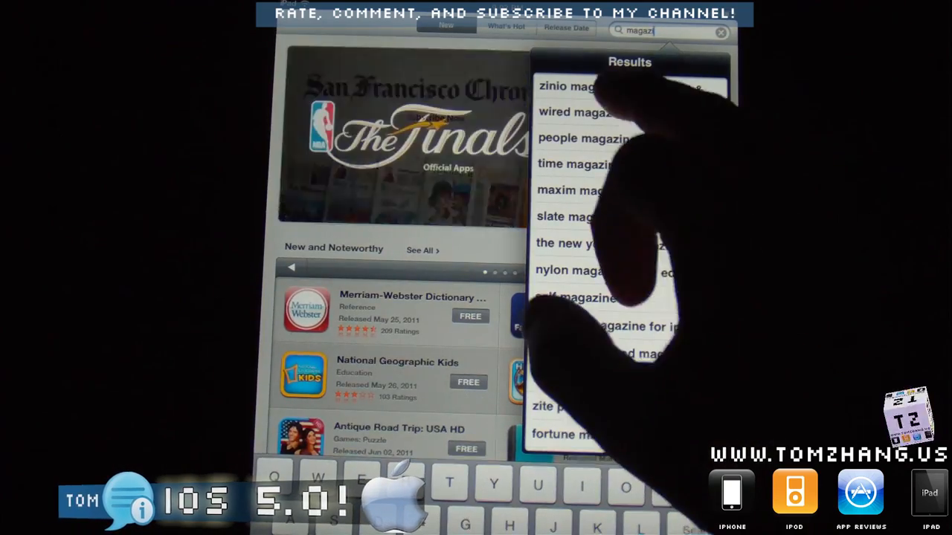
pyautogui.click(575, 112)
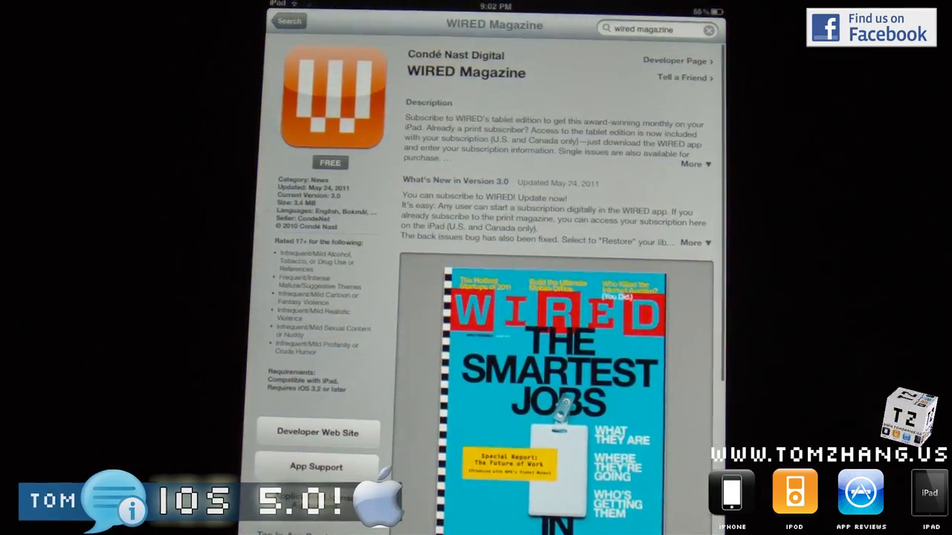
pyautogui.click(330, 162)
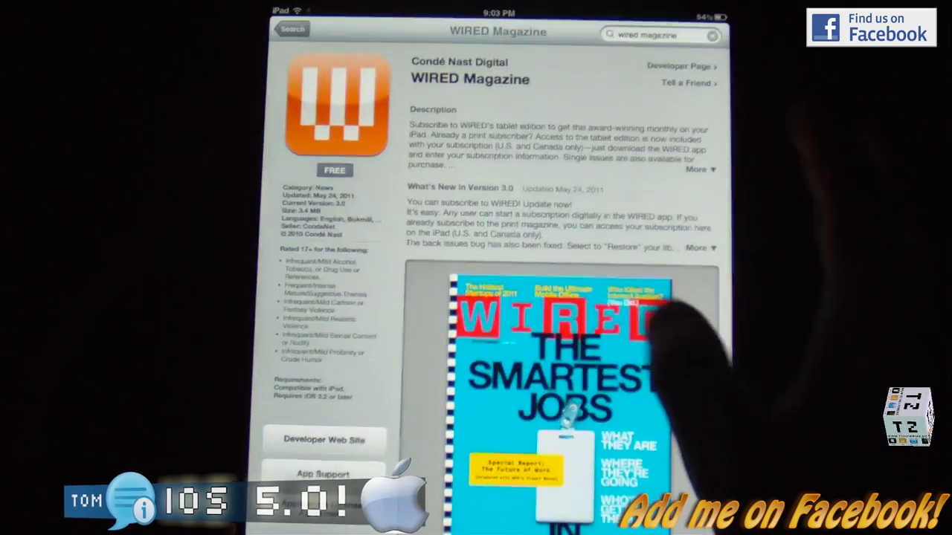
pyautogui.click(658, 35)
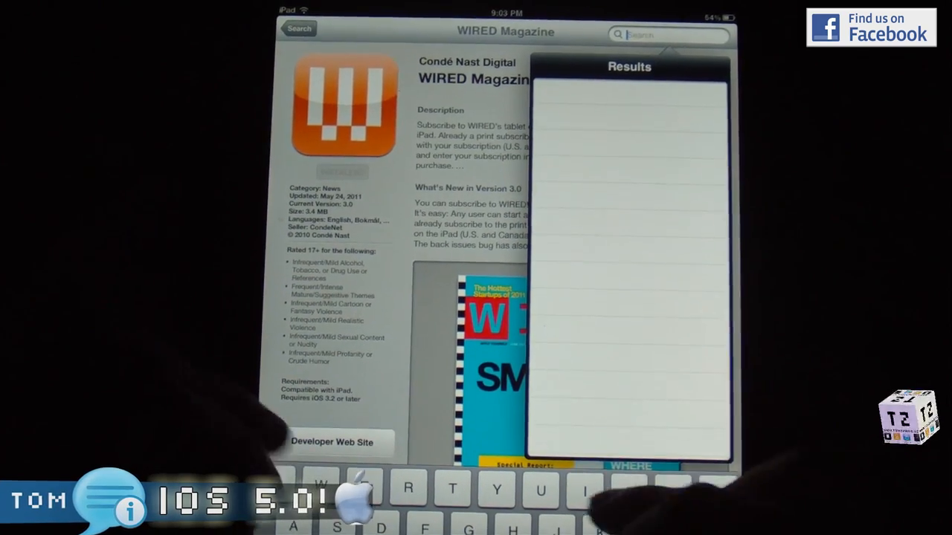
# Search for newspapers, then 'the new yorker magazine', and open its result.
pyautogui.write('newspap')
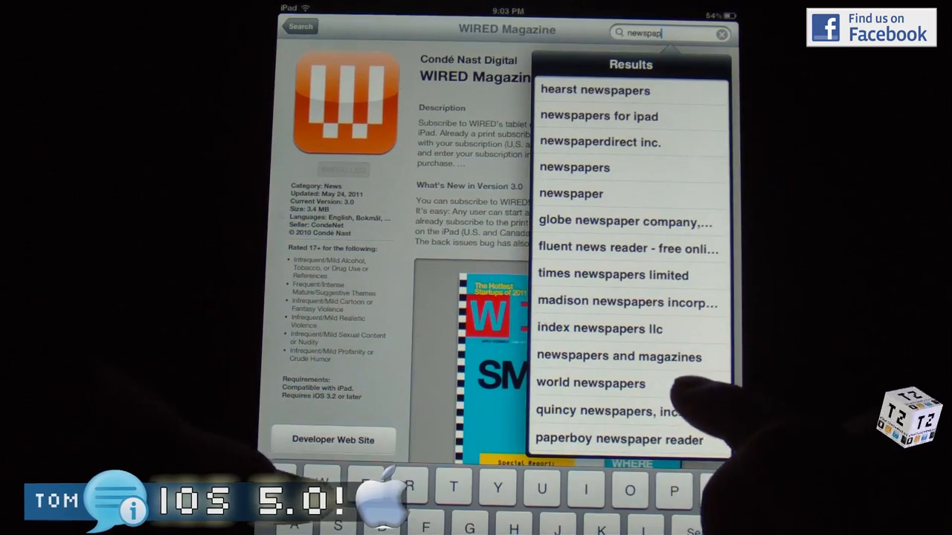
pyautogui.click(574, 167)
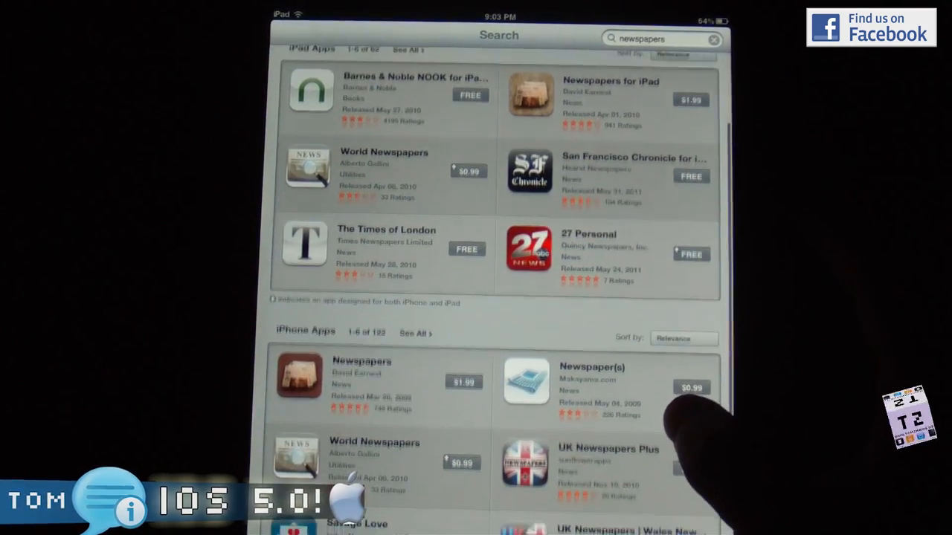
pyautogui.click(658, 38)
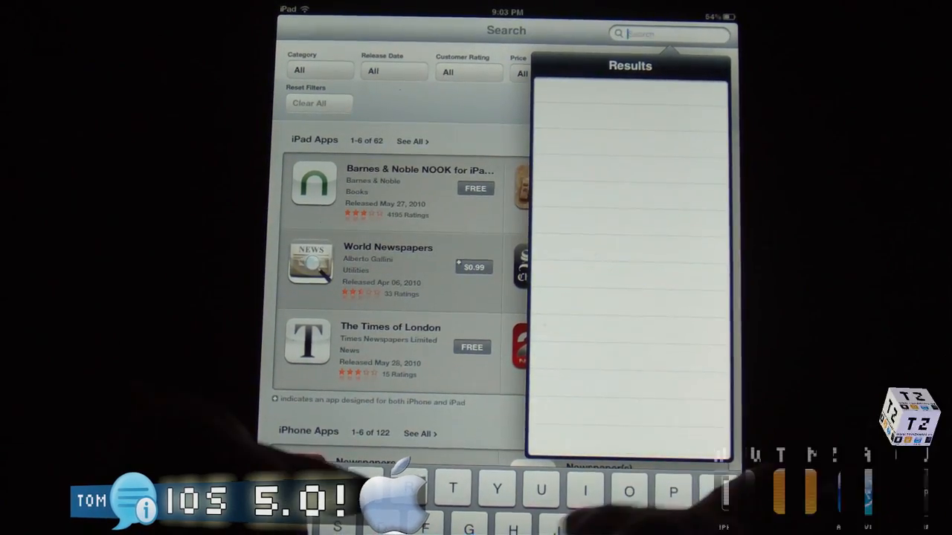
pyautogui.write('new y')
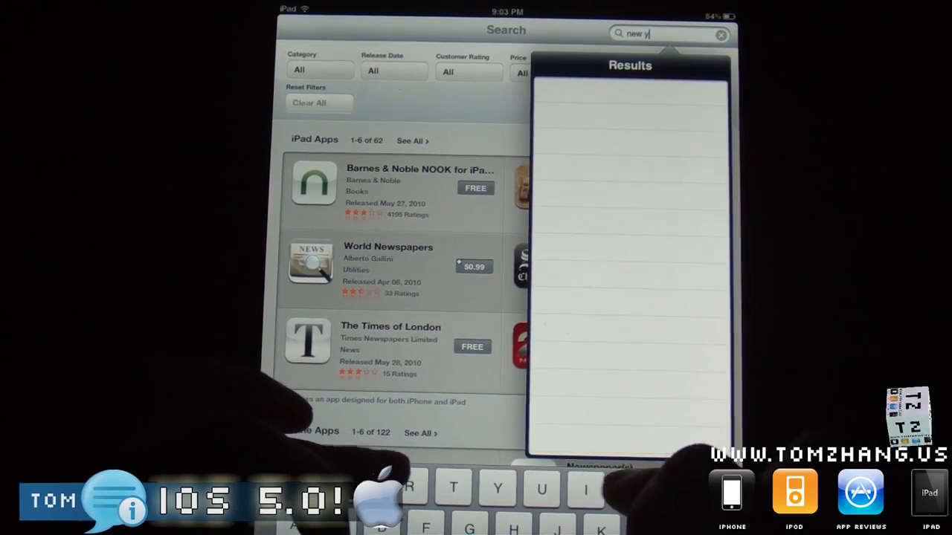
pyautogui.write('ork')
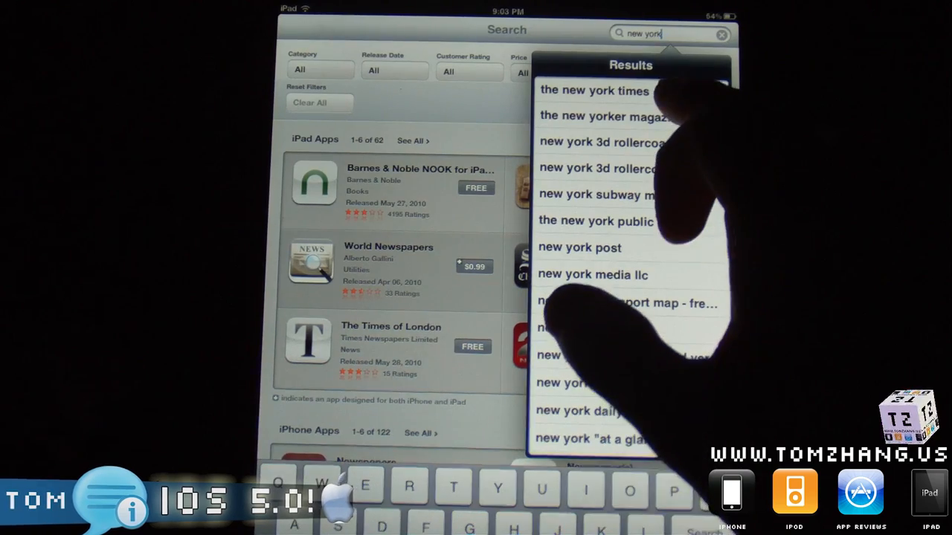
pyautogui.click(602, 116)
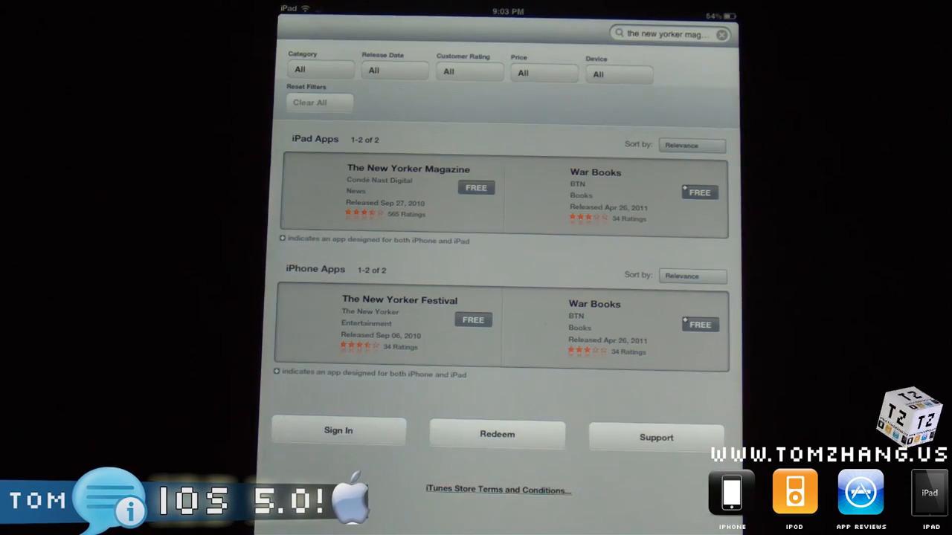
pyautogui.click(338, 430)
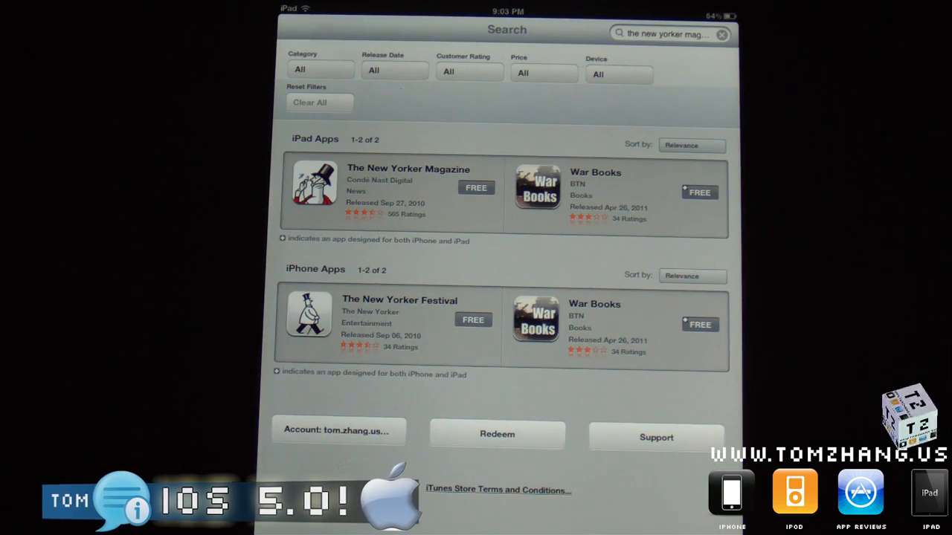